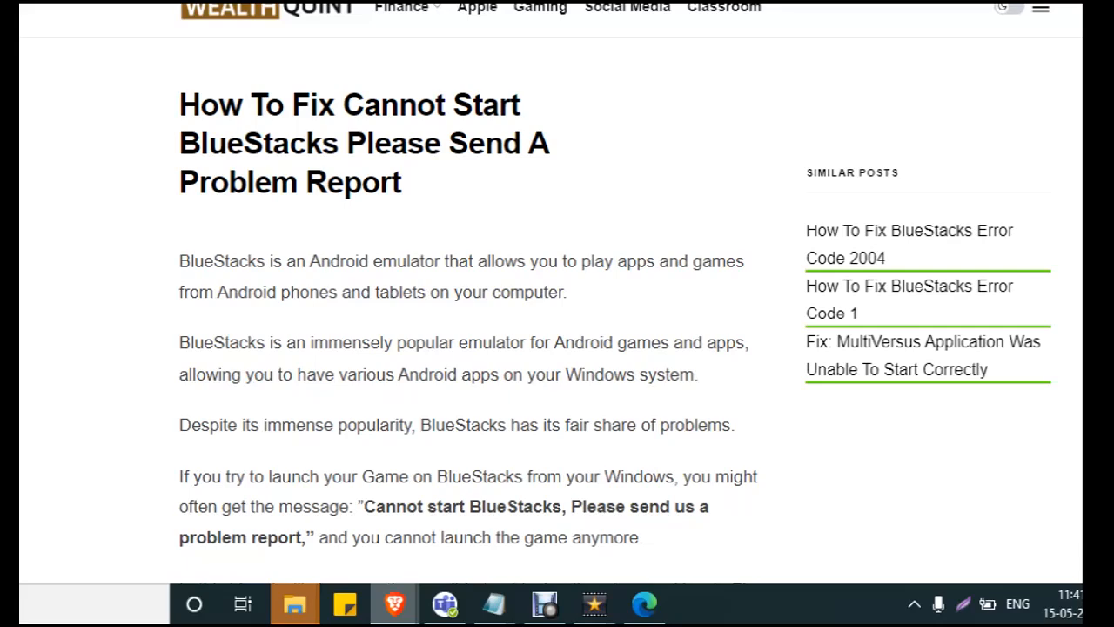
# Scroll from the article title through the causes of the 'Cannot Start BlueStacks' error.
pyautogui.scroll(-3)
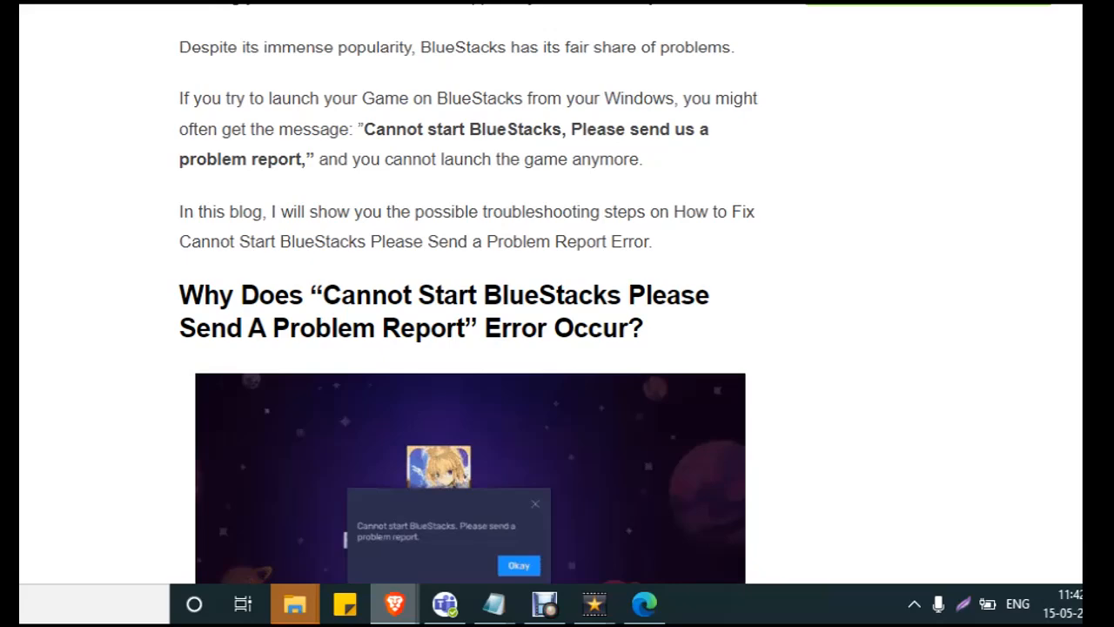
pyautogui.scroll(-3)
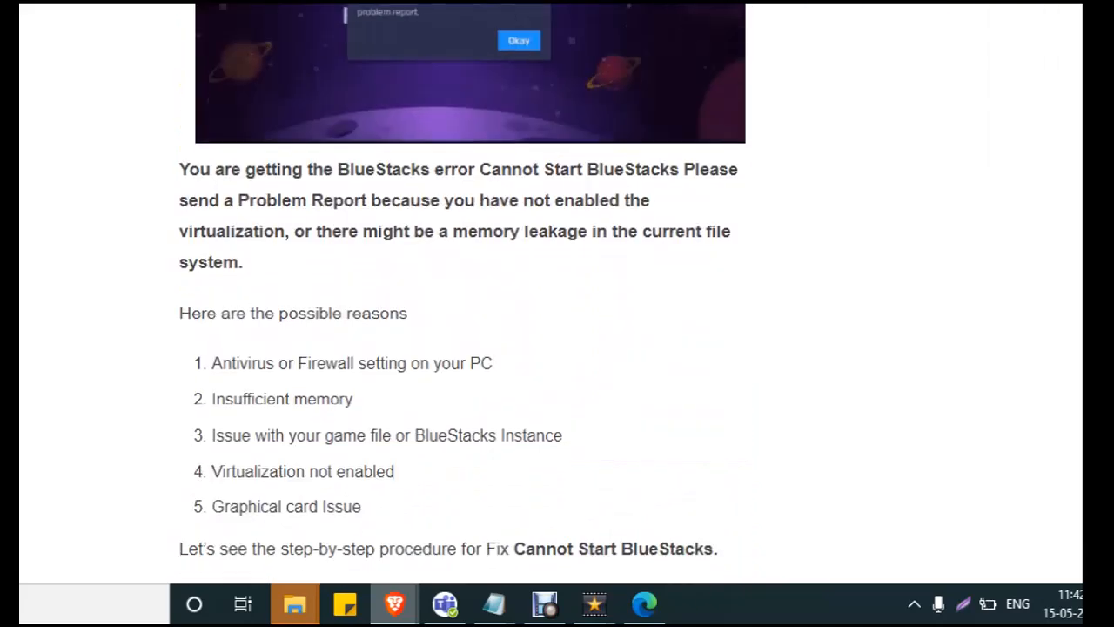
pyautogui.scroll(-3)
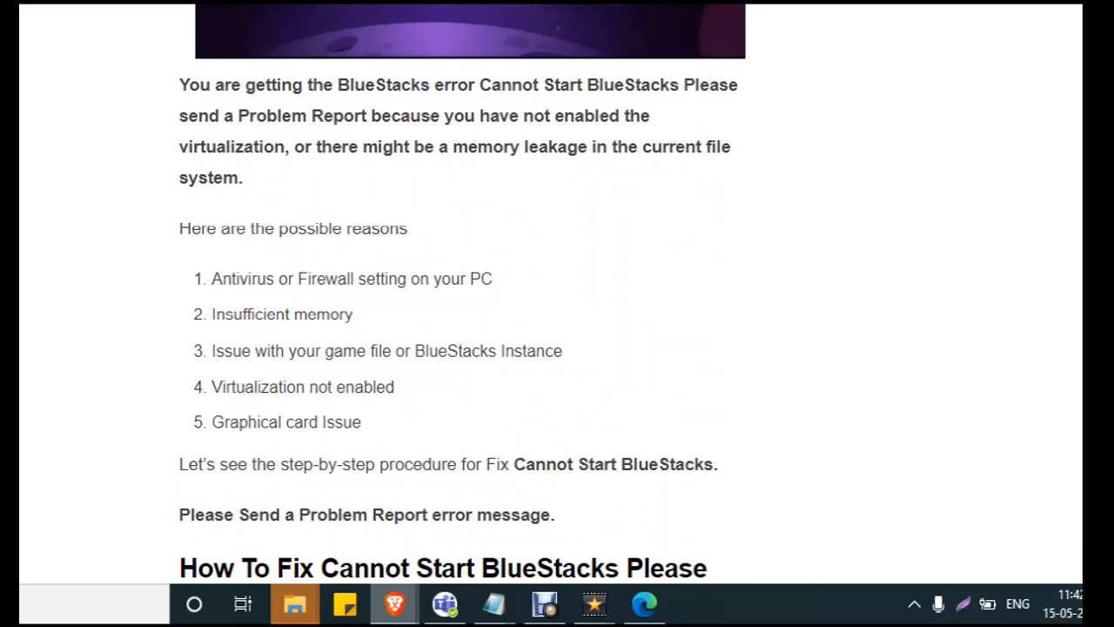
pyautogui.scroll(-3)
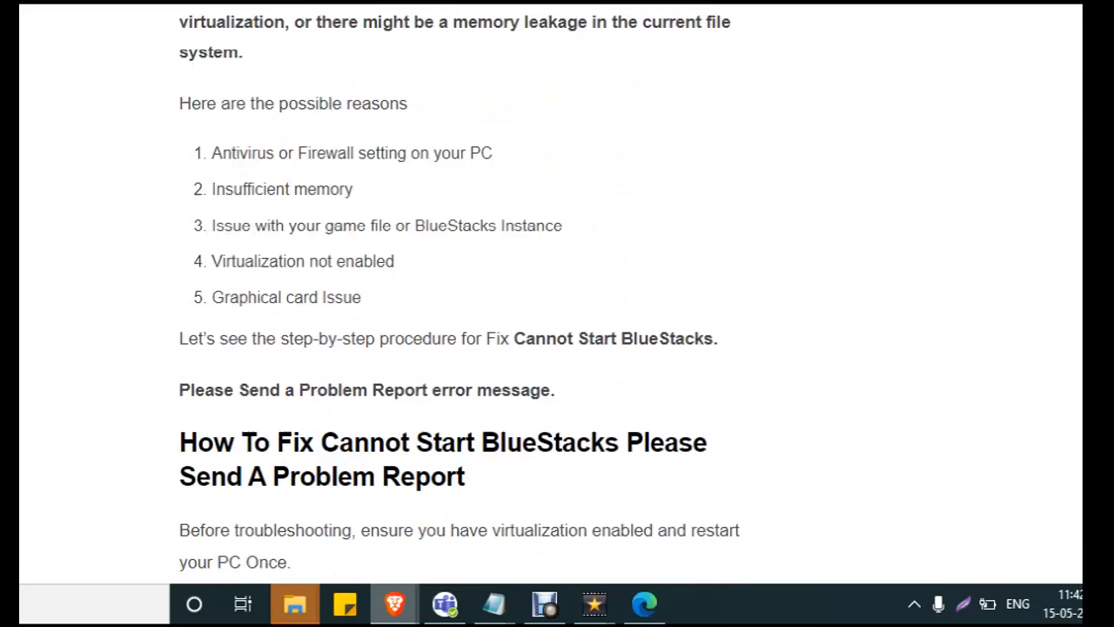
pyautogui.scroll(-3)
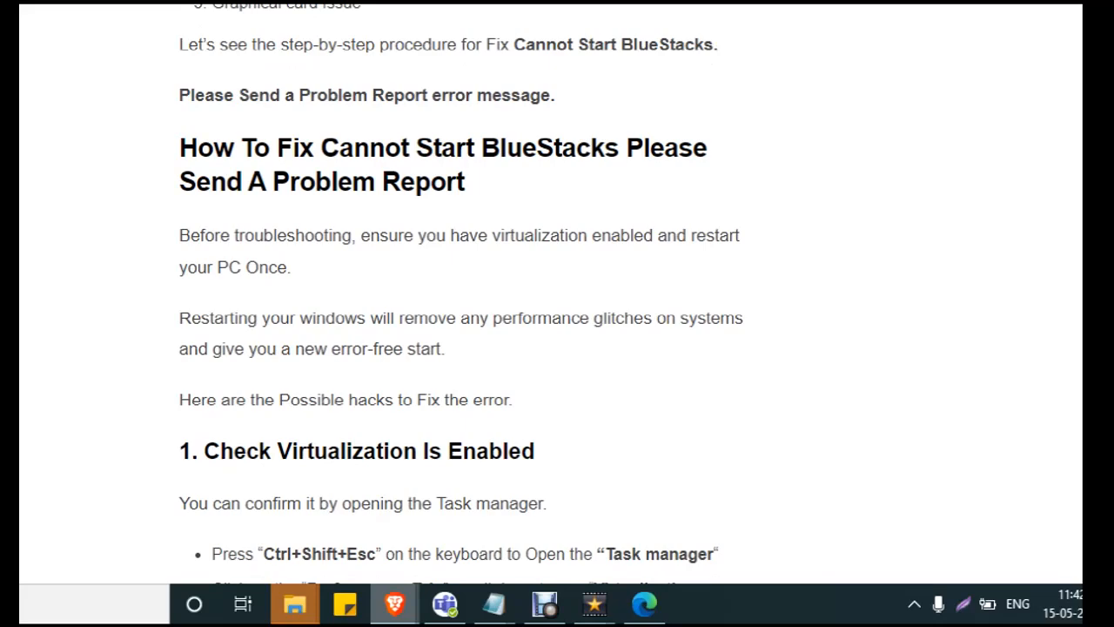
# Scroll on to fix 1, Check Virtualization Is Enabled, and its Task Manager screenshot.
pyautogui.scroll(-3)
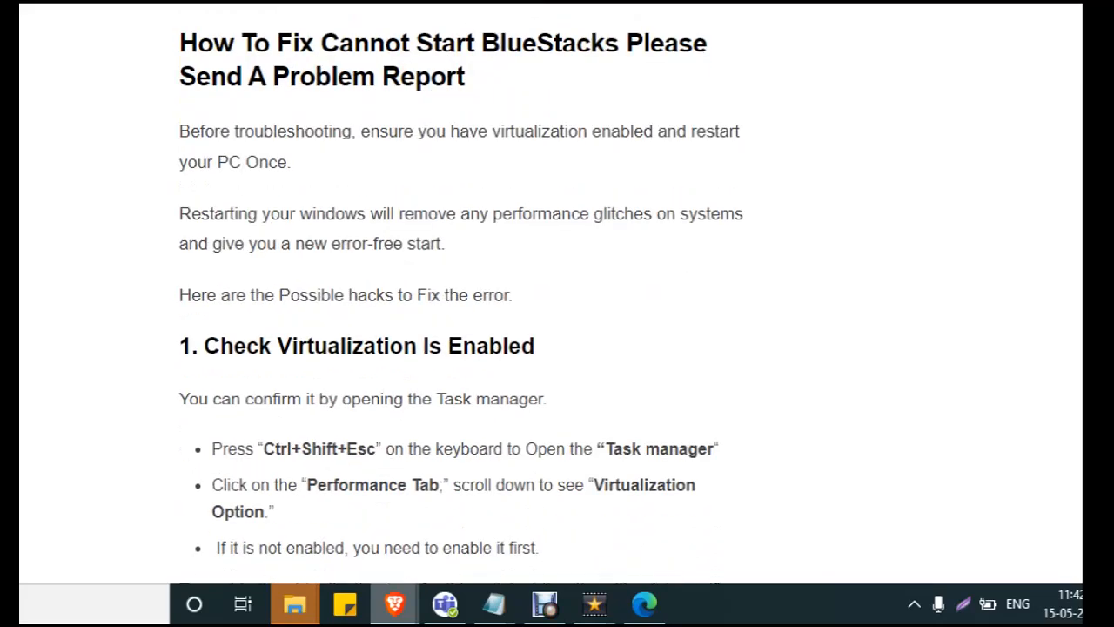
pyautogui.scroll(-3)
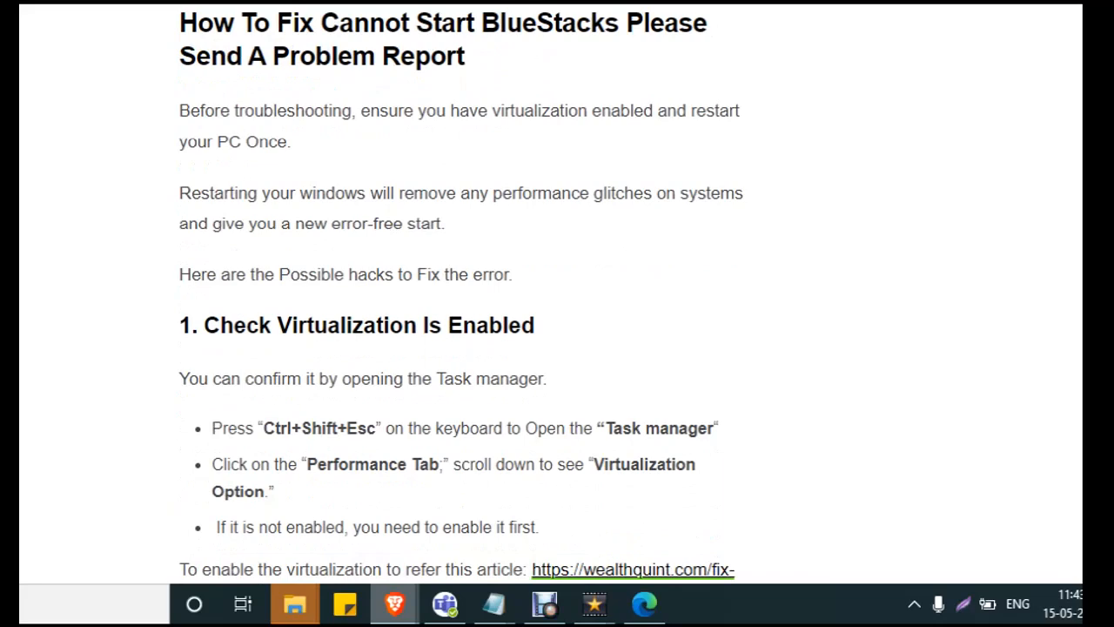
pyautogui.scroll(-3)
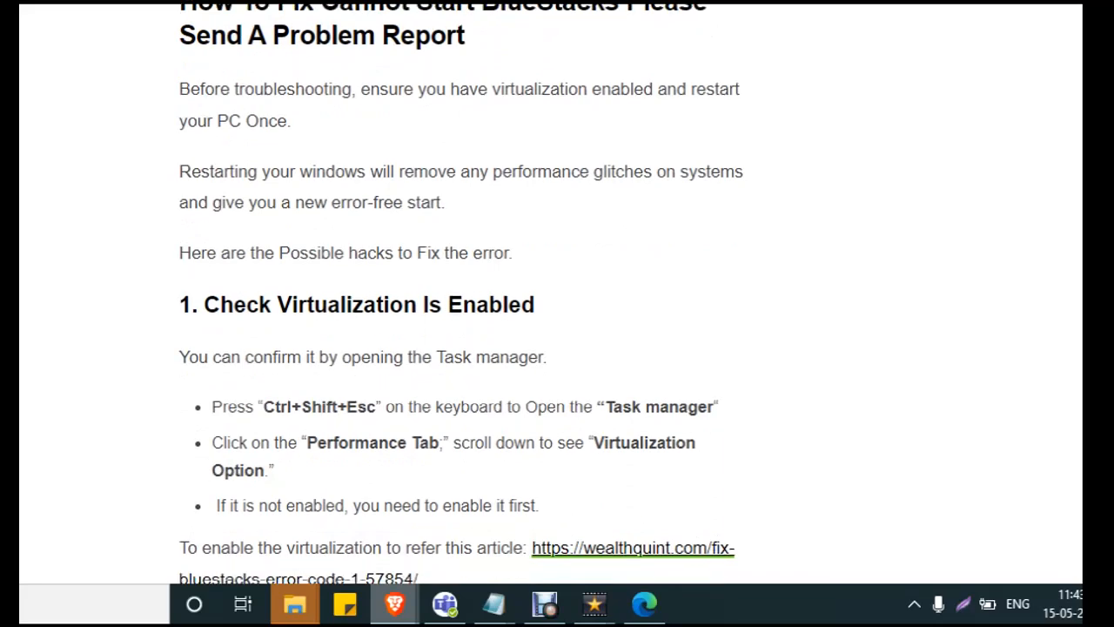
pyautogui.scroll(-3)
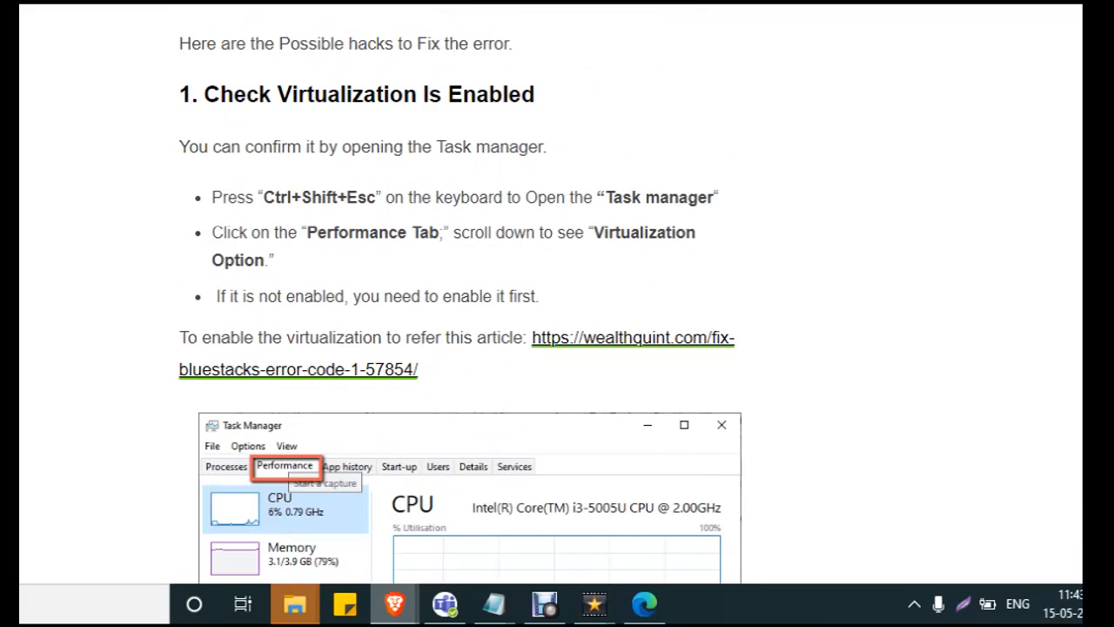
# Scroll past the firewall-setting fix to section 3, Launch New Instance BlueStacks Application.
pyautogui.scroll(-3)
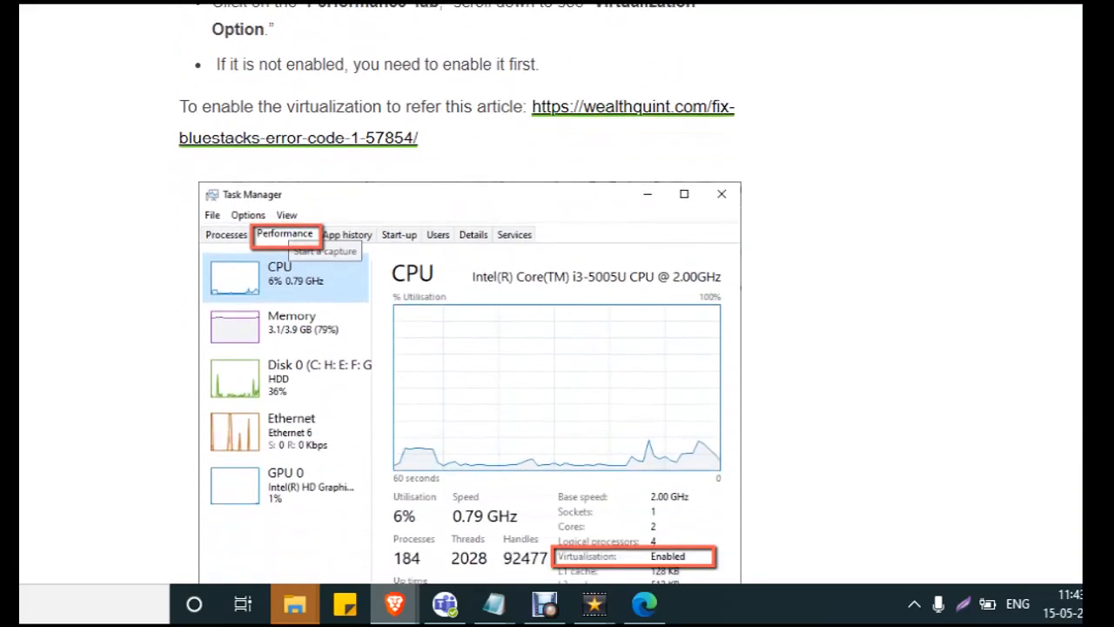
pyautogui.scroll(-3)
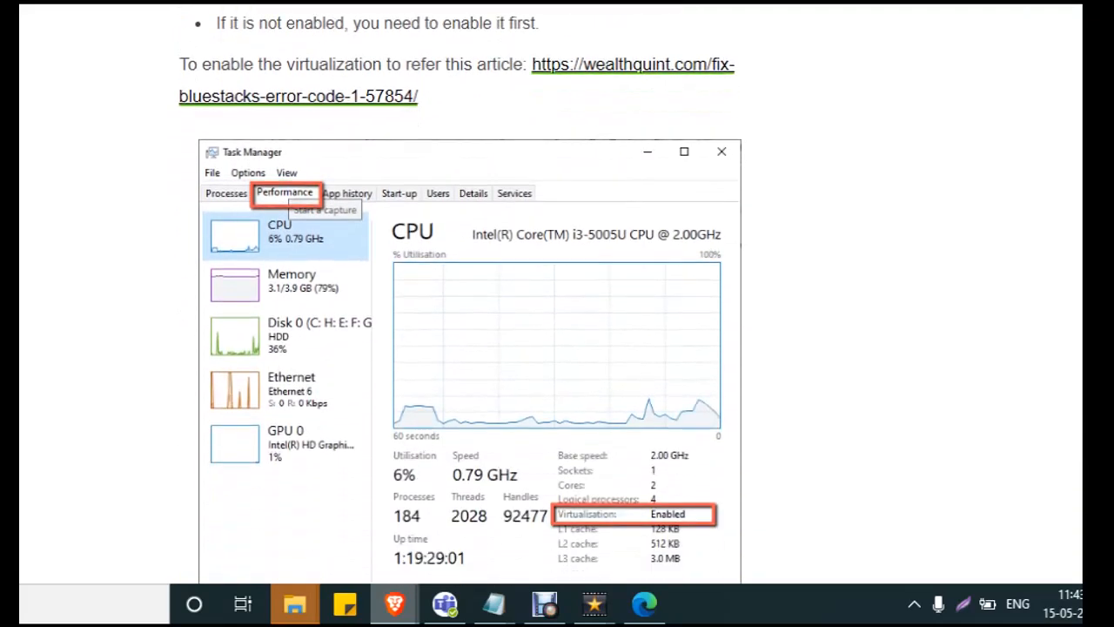
pyautogui.scroll(-3)
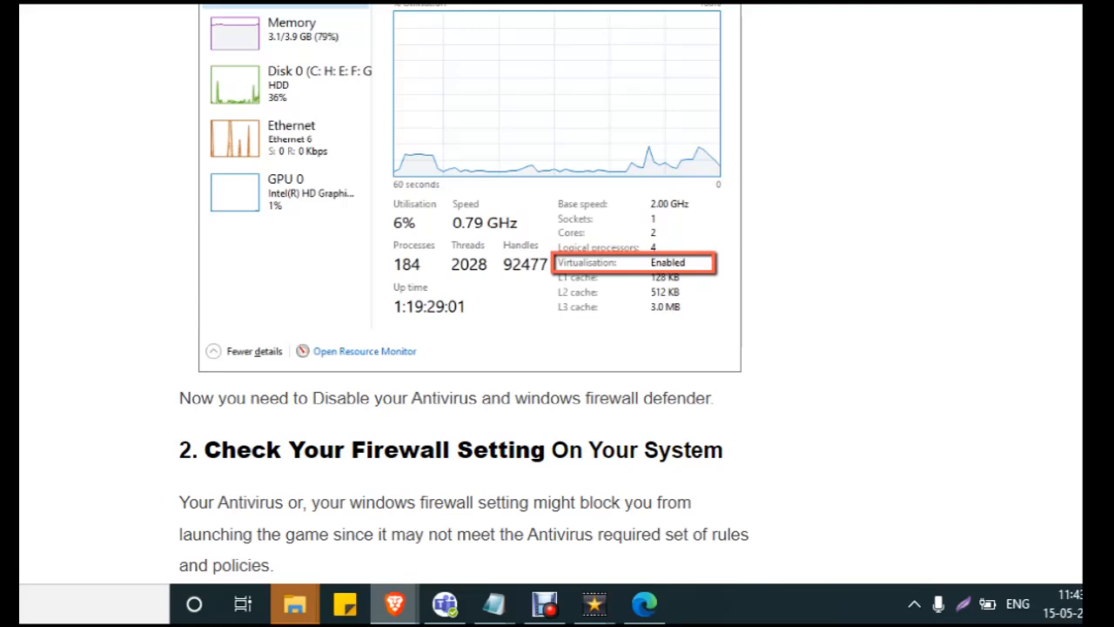
pyautogui.scroll(-3)
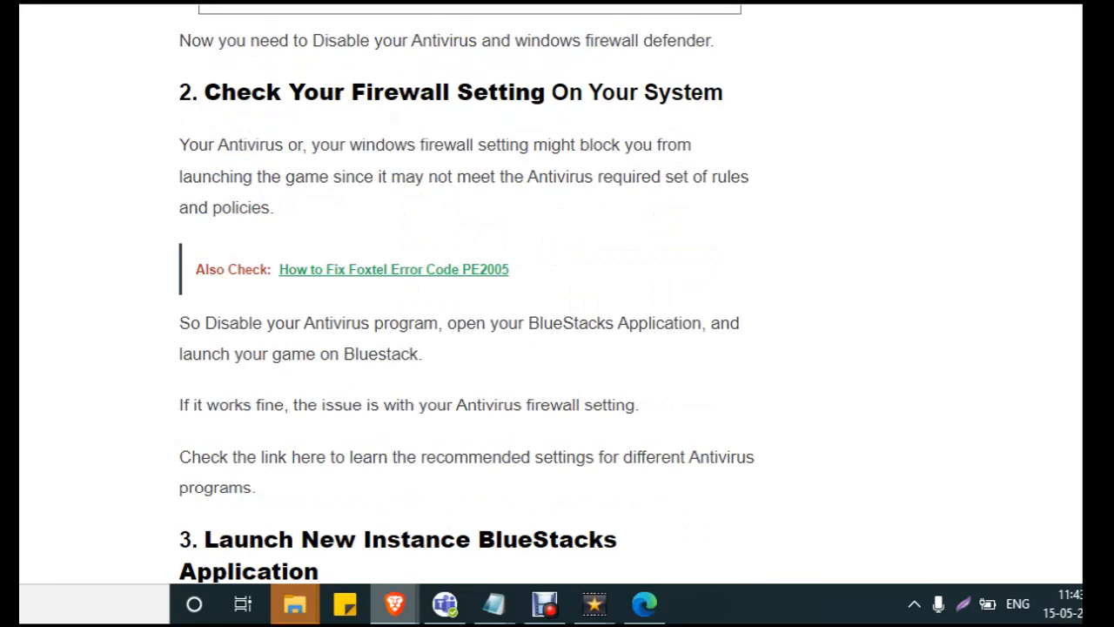
pyautogui.scroll(-3)
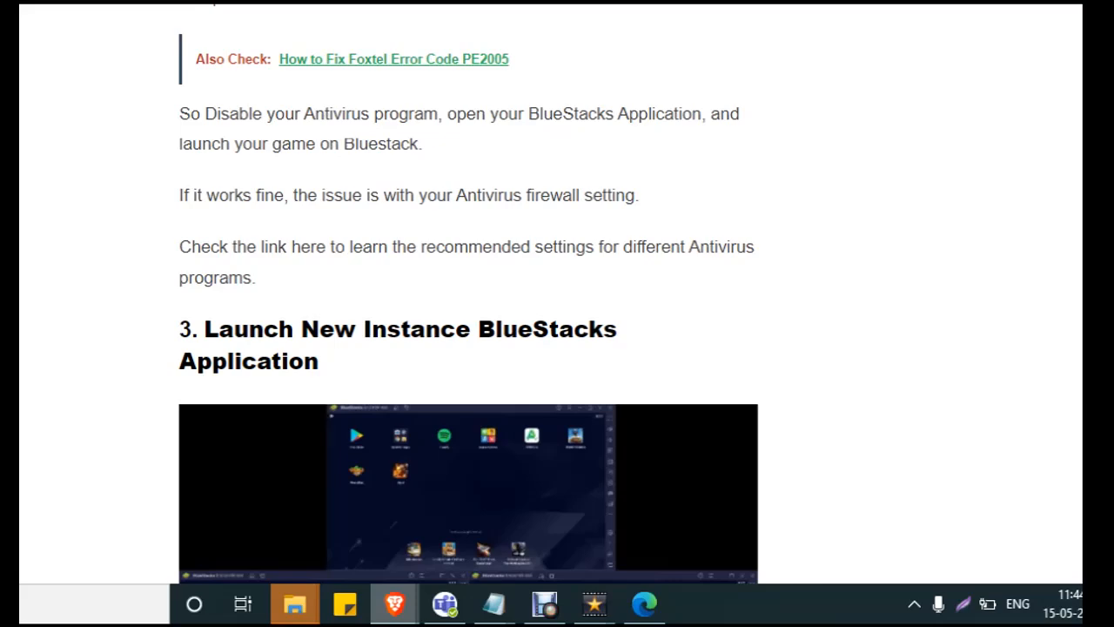
# Scroll below the multi-instance screenshot to the advice on creating a new BlueStacks instance.
pyautogui.scroll(-3)
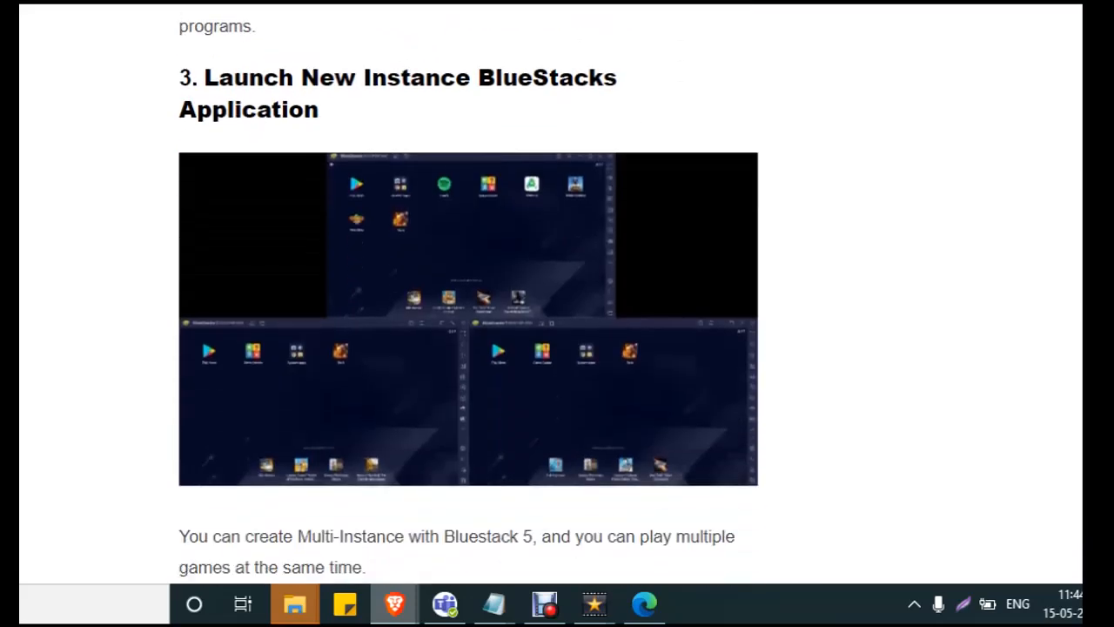
pyautogui.scroll(-3)
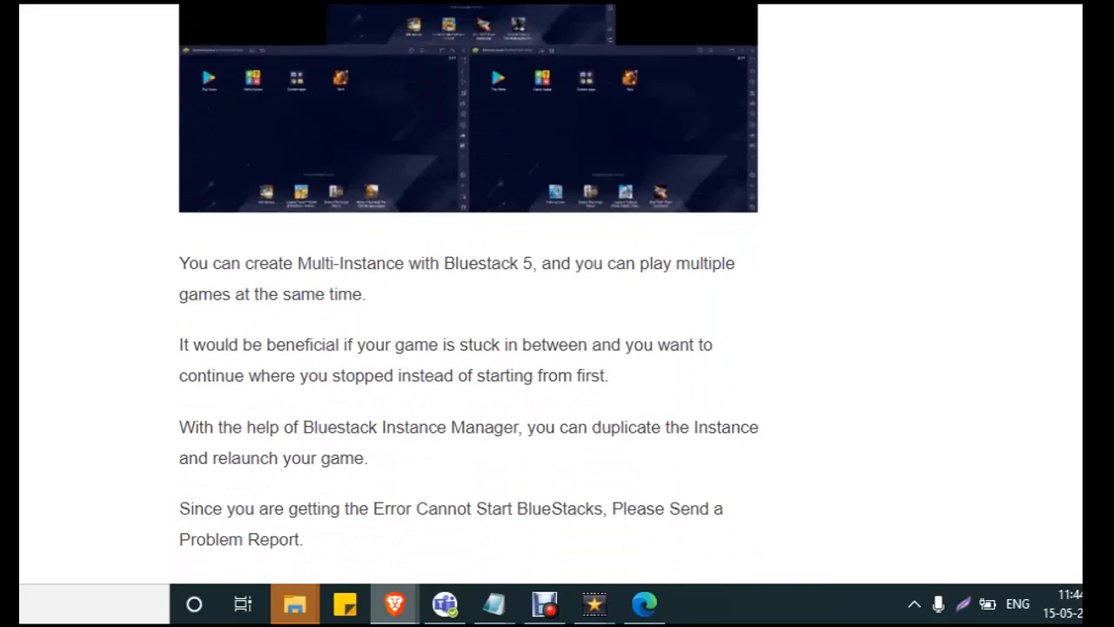
pyautogui.scroll(-3)
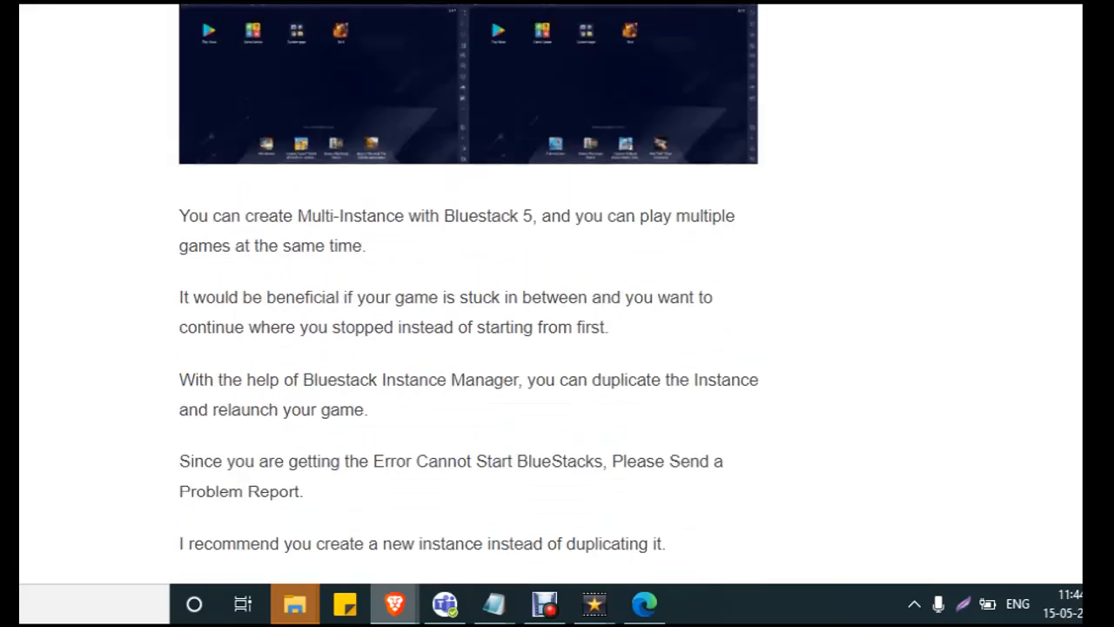
# Scroll through the new-instance setup steps to heading 4, Reinstall Bluestacks On Your Windows PC.
pyautogui.scroll(-3)
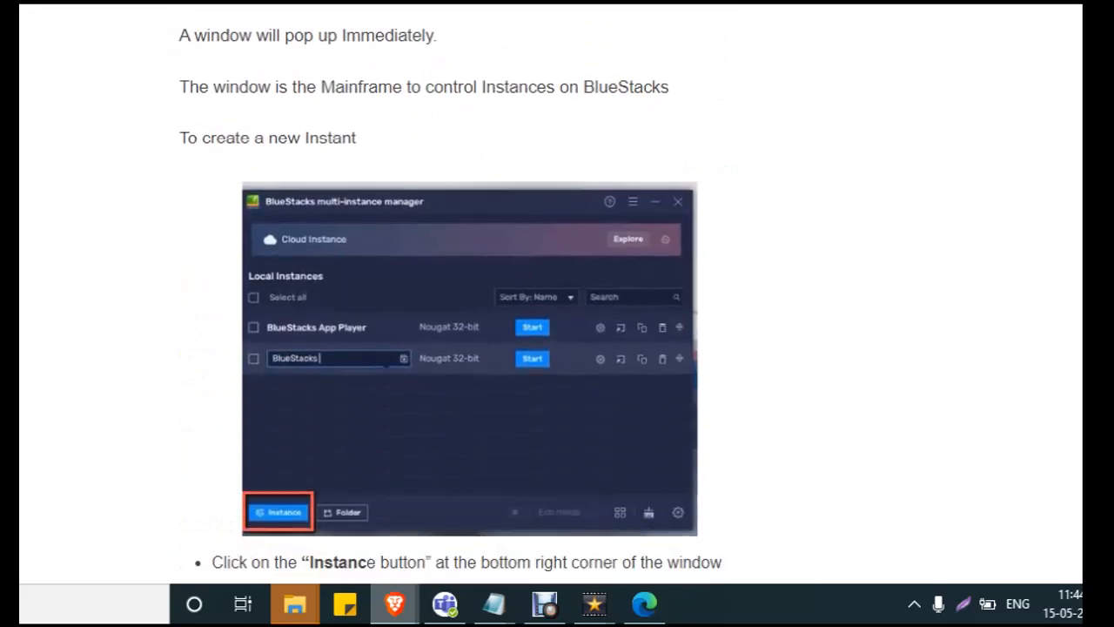
pyautogui.scroll(-3)
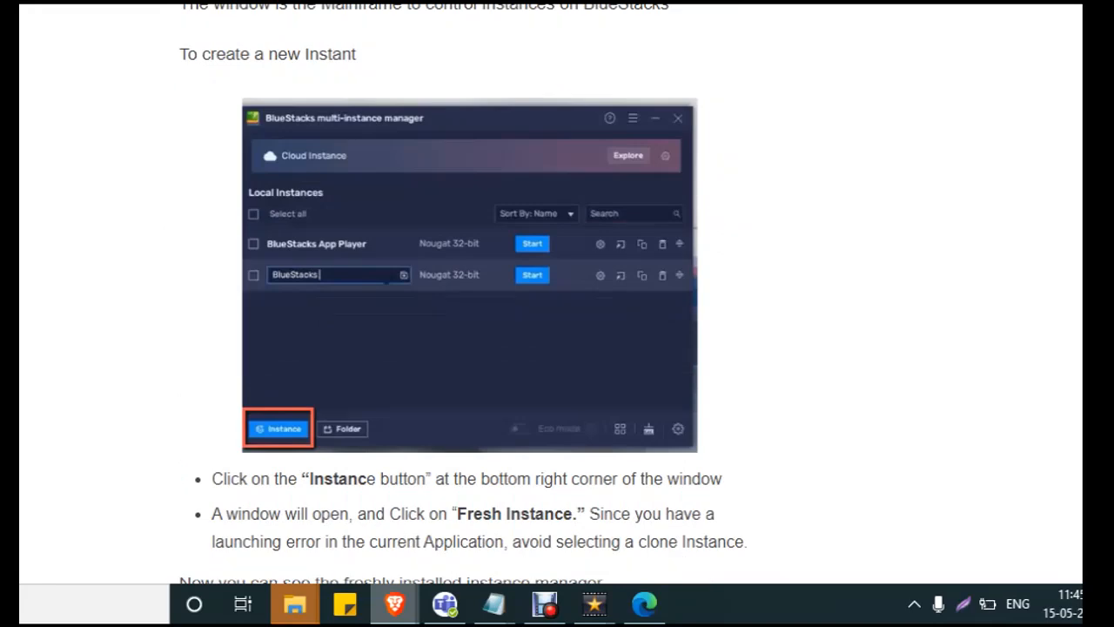
pyautogui.scroll(-3)
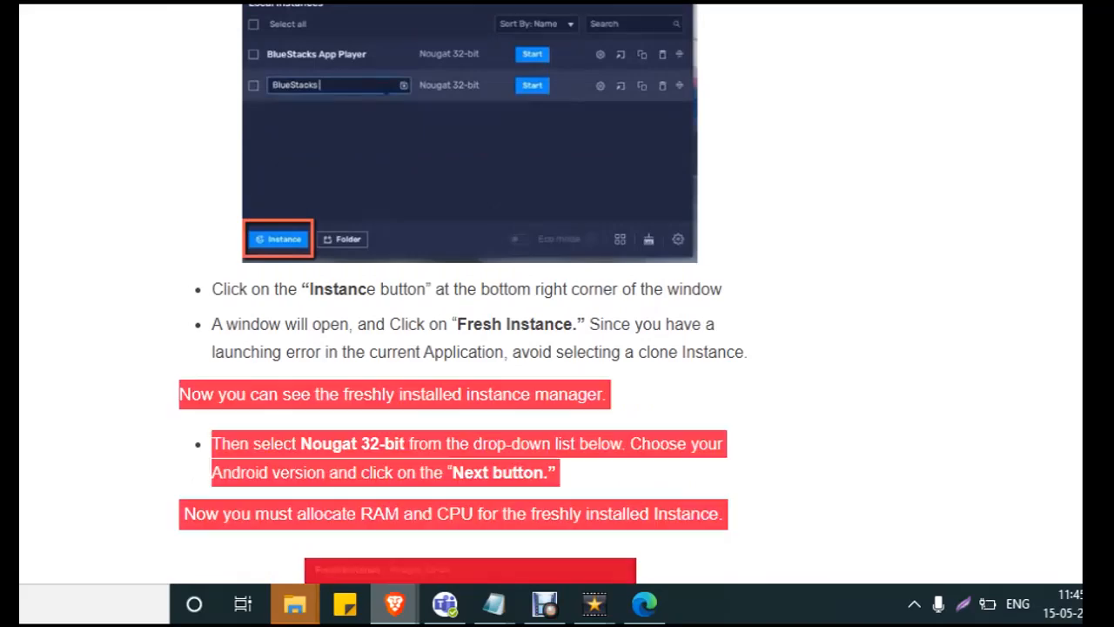
pyautogui.scroll(-3)
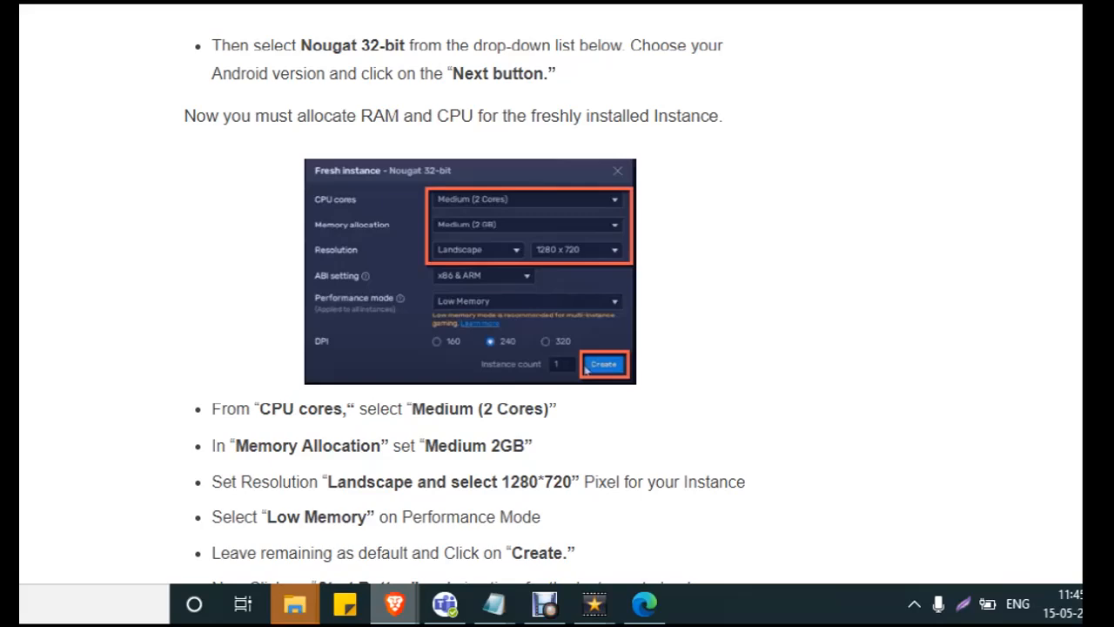
pyautogui.scroll(-3)
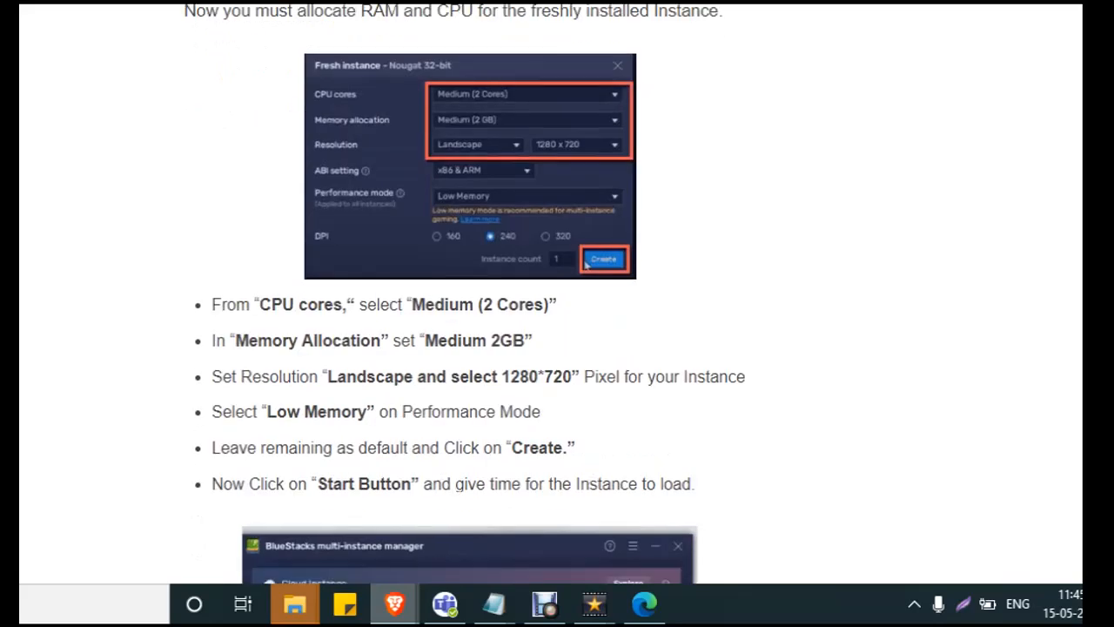
pyautogui.scroll(-3)
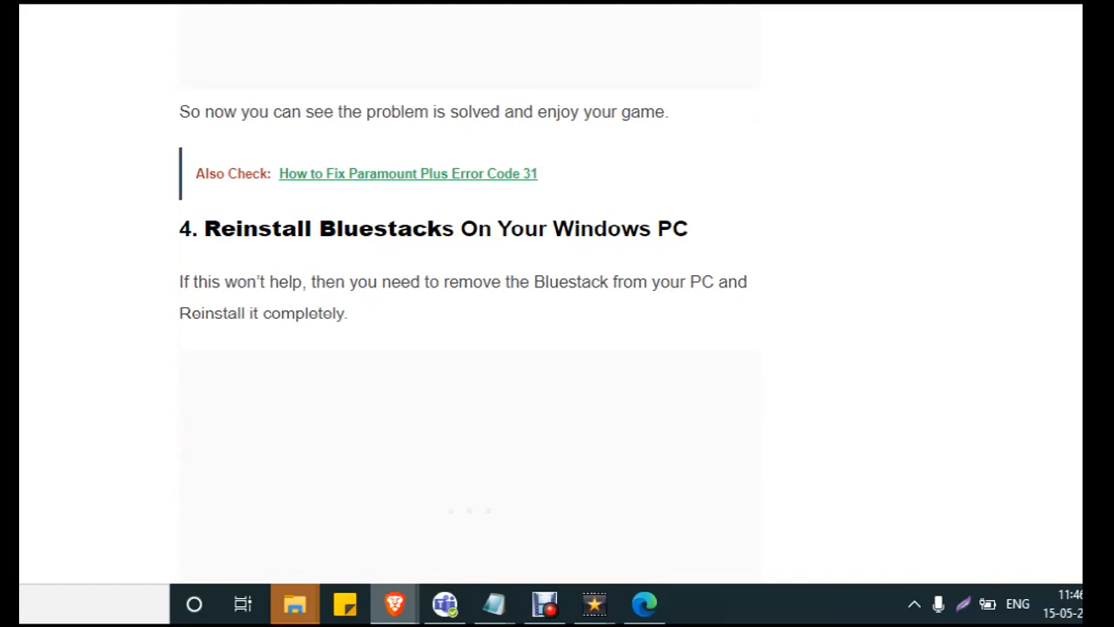
# Scroll through the reinstall steps to the final bullet about launching games on BlueStacks.
pyautogui.scroll(-3)
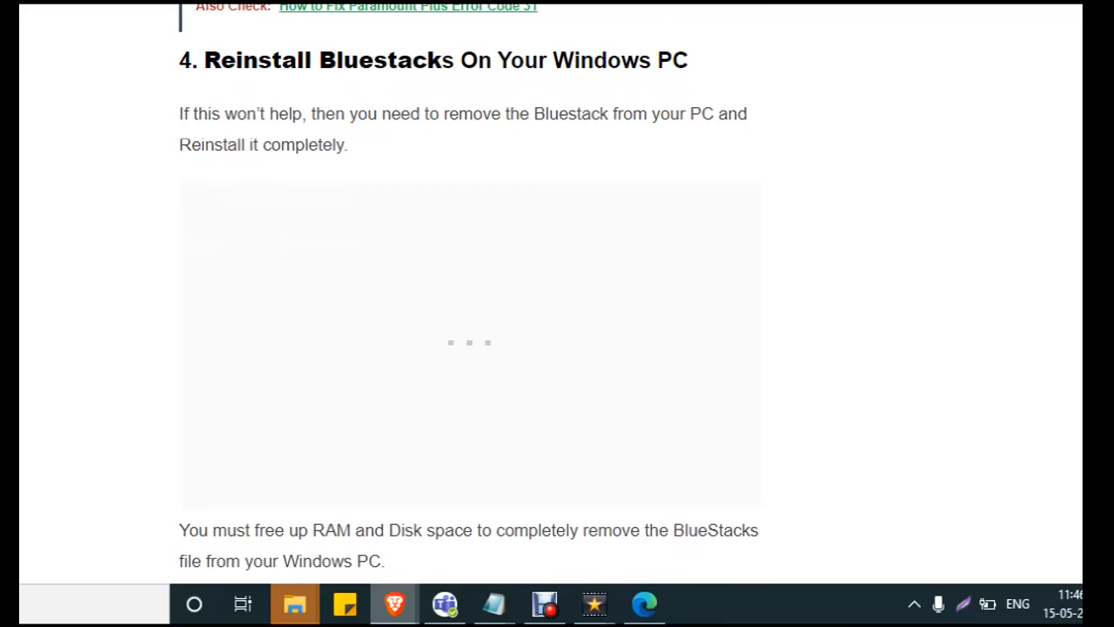
pyautogui.scroll(-3)
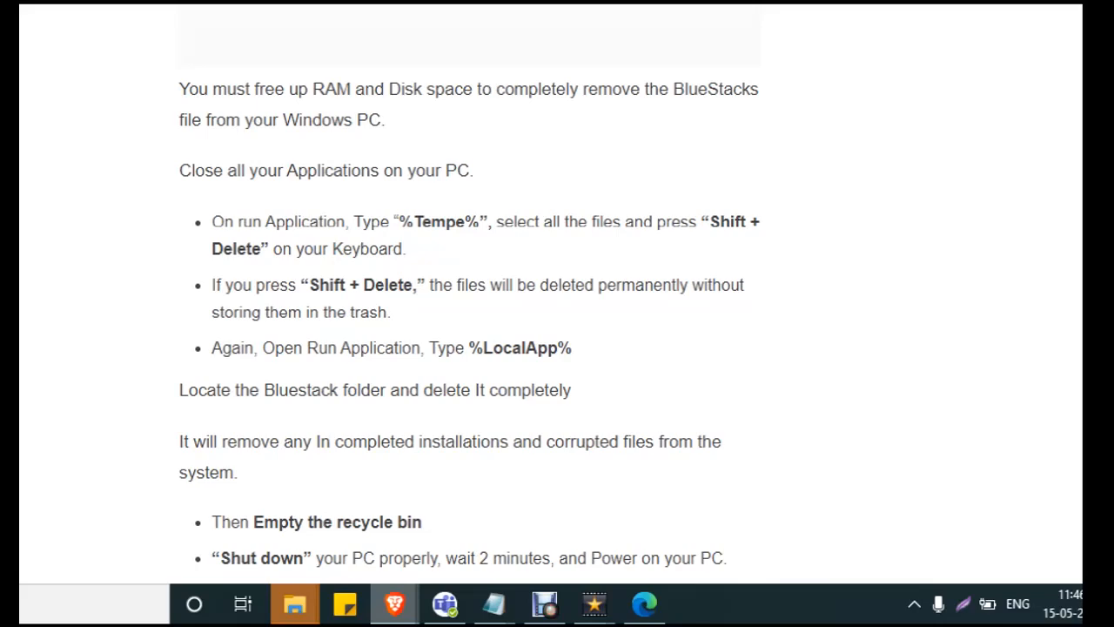
pyautogui.scroll(-3)
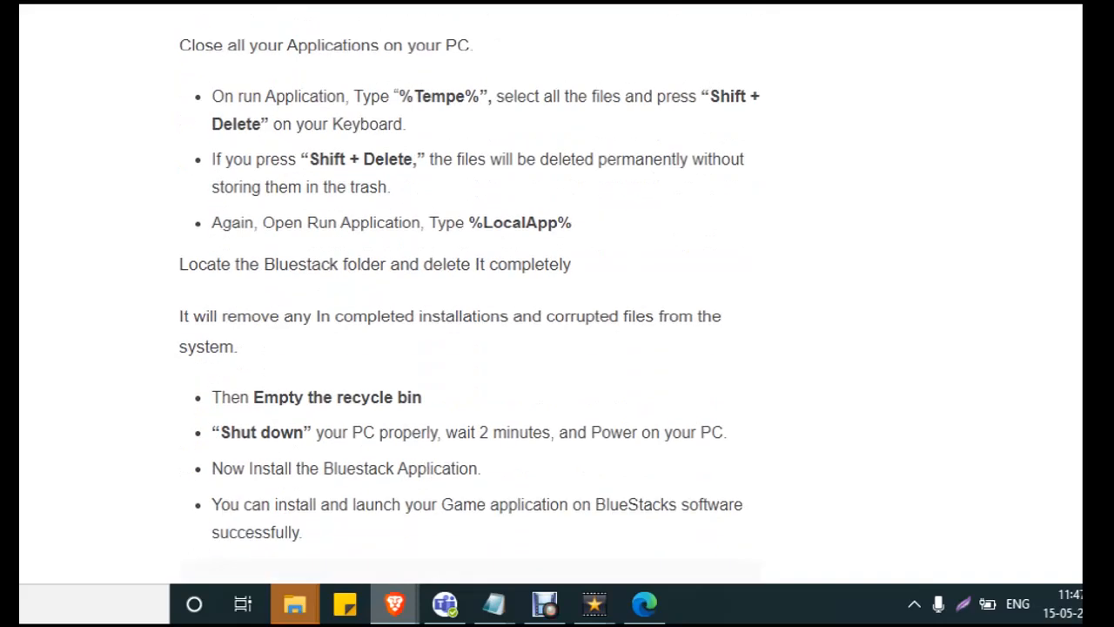
pyautogui.scroll(-3)
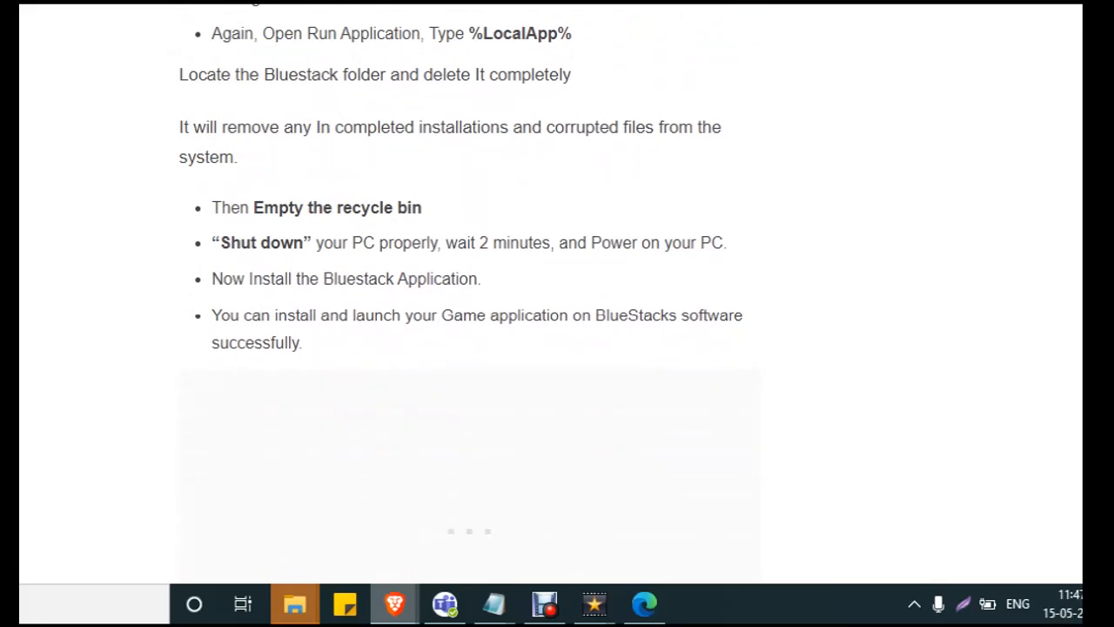
# Scroll to 'Updating Graphics card for Intel' and bring up the Intel support link's options.
pyautogui.scroll(-3)
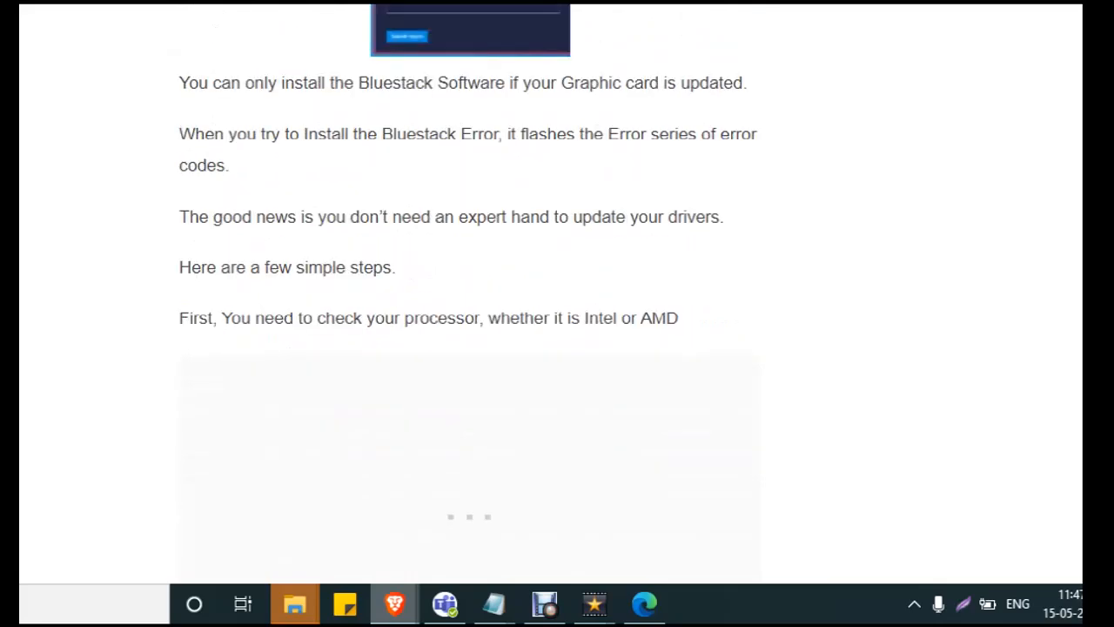
pyautogui.scroll(-3)
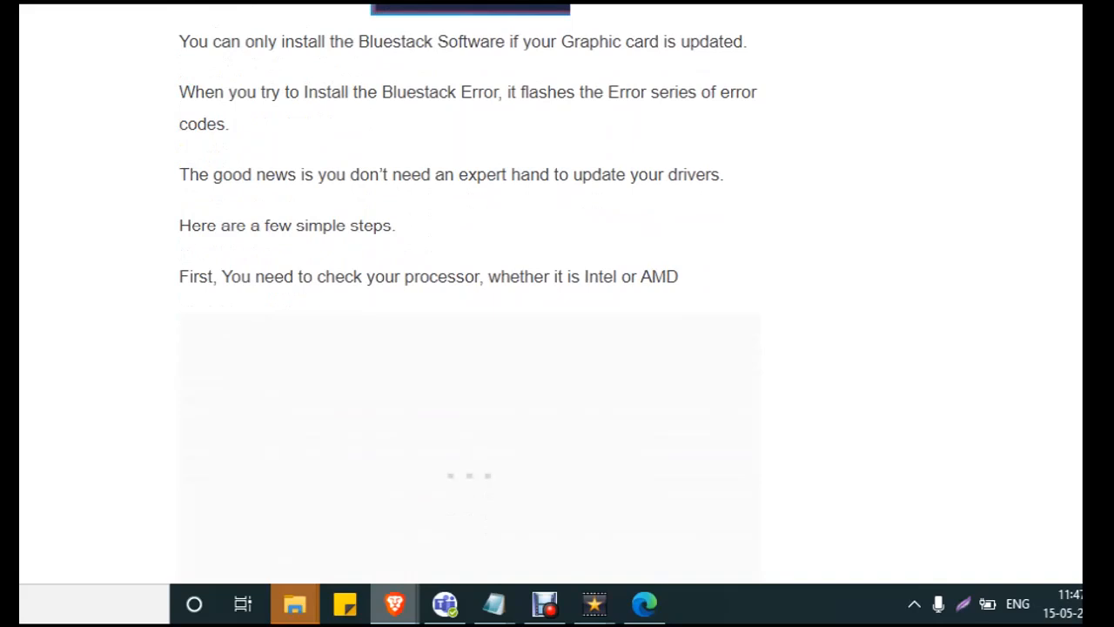
pyautogui.scroll(-3)
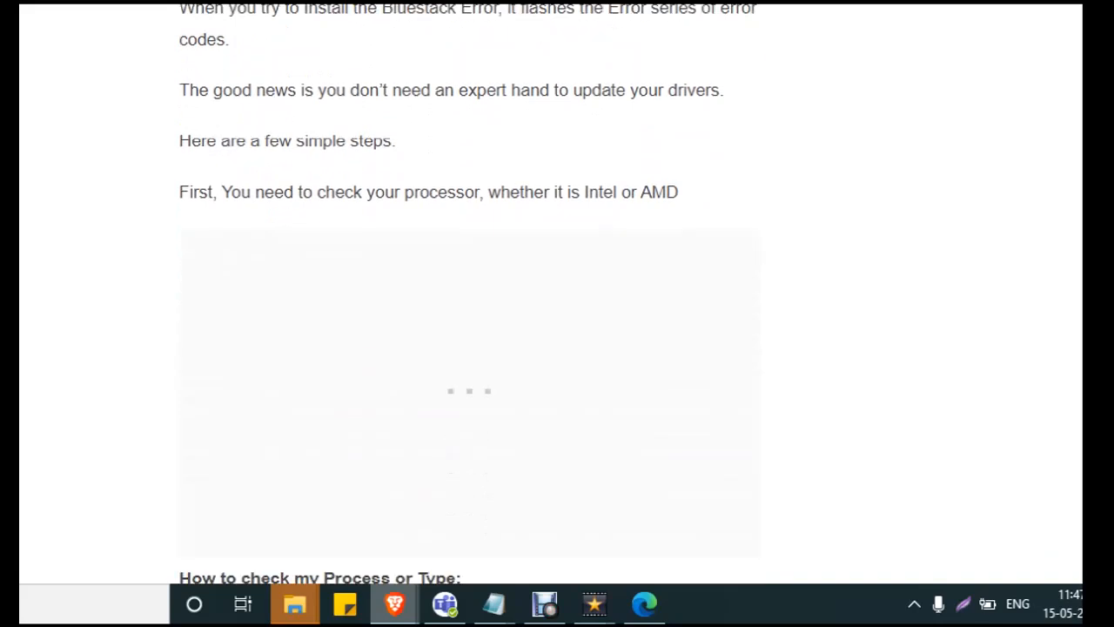
pyautogui.scroll(-3)
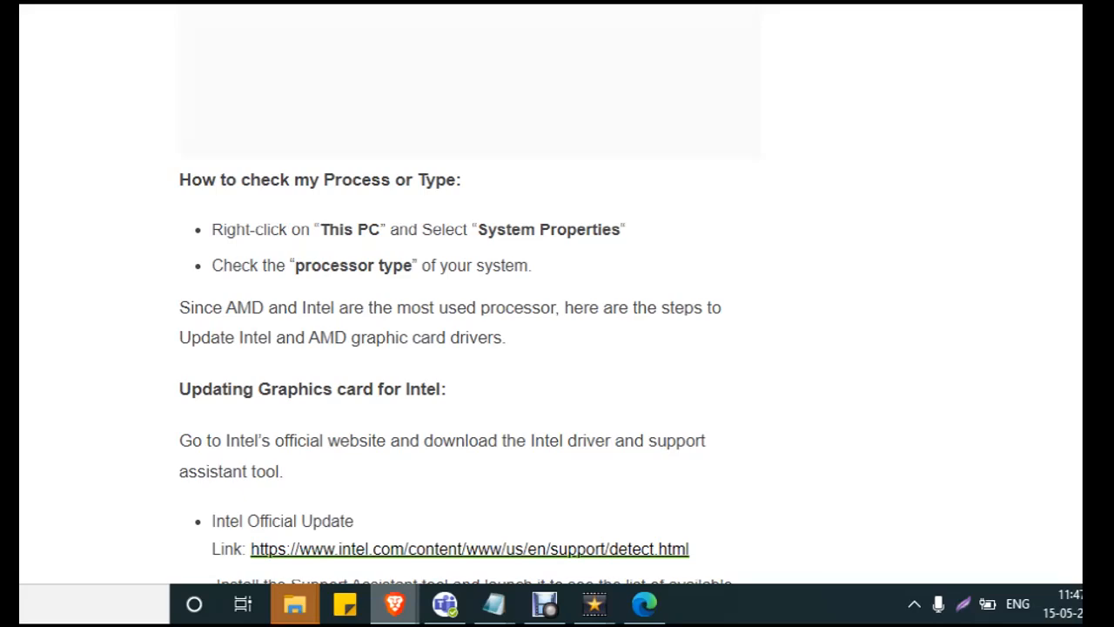
pyautogui.scroll(-3)
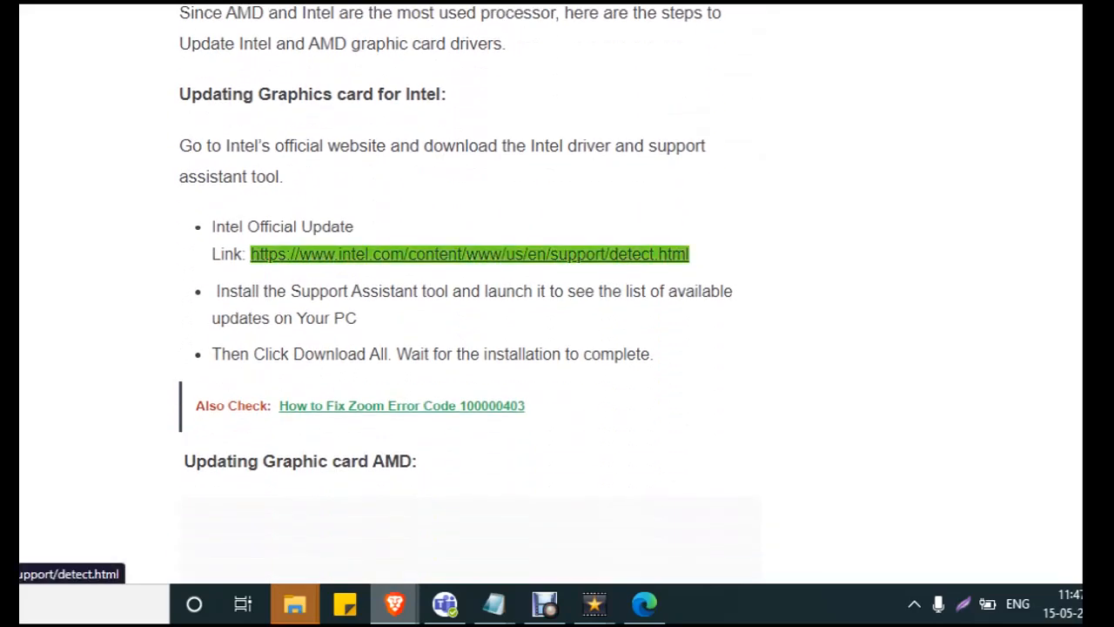
pyautogui.rightClick(470, 254)
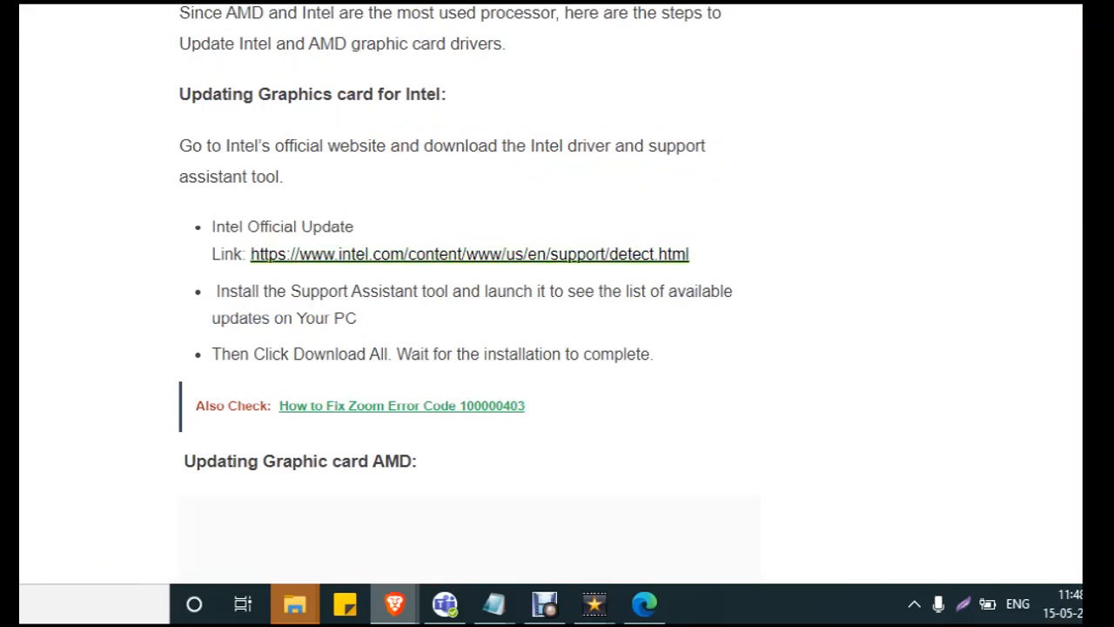
# Scroll to 'Updating Graphic card AMD', view the AMD link's options, then dismiss the menu.
pyautogui.scroll(-3)
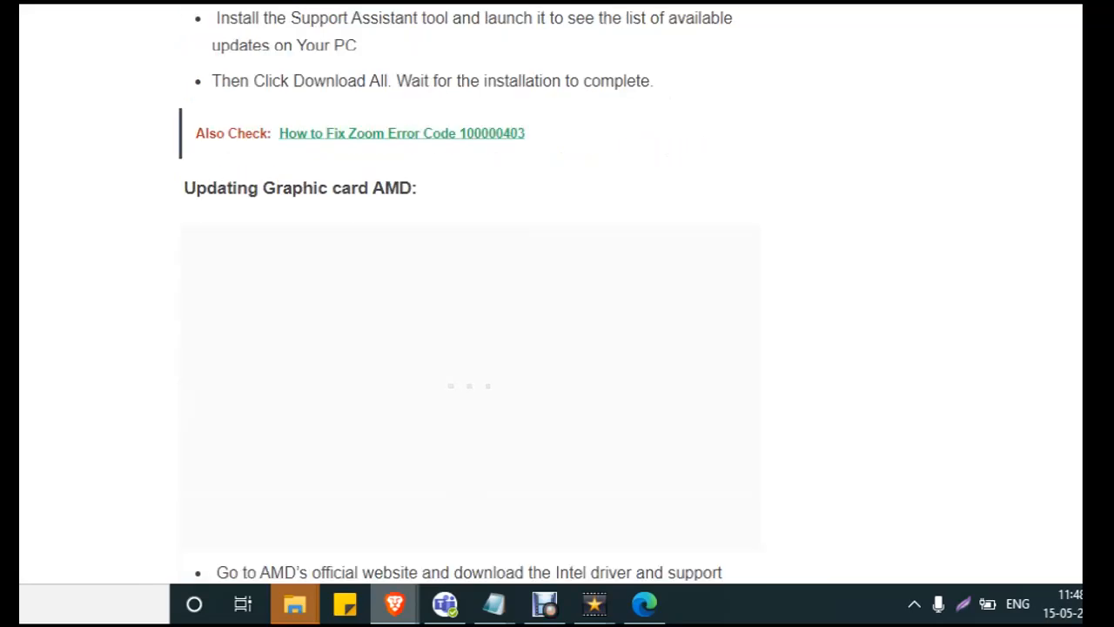
pyautogui.rightClick(519, 278)
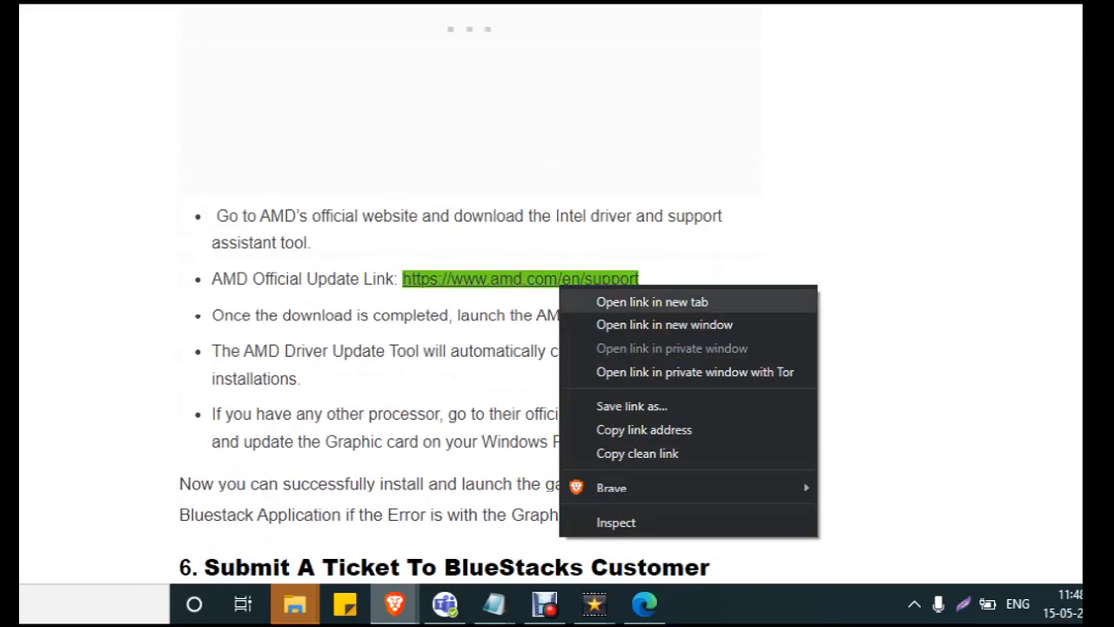
pyautogui.click(651, 301)
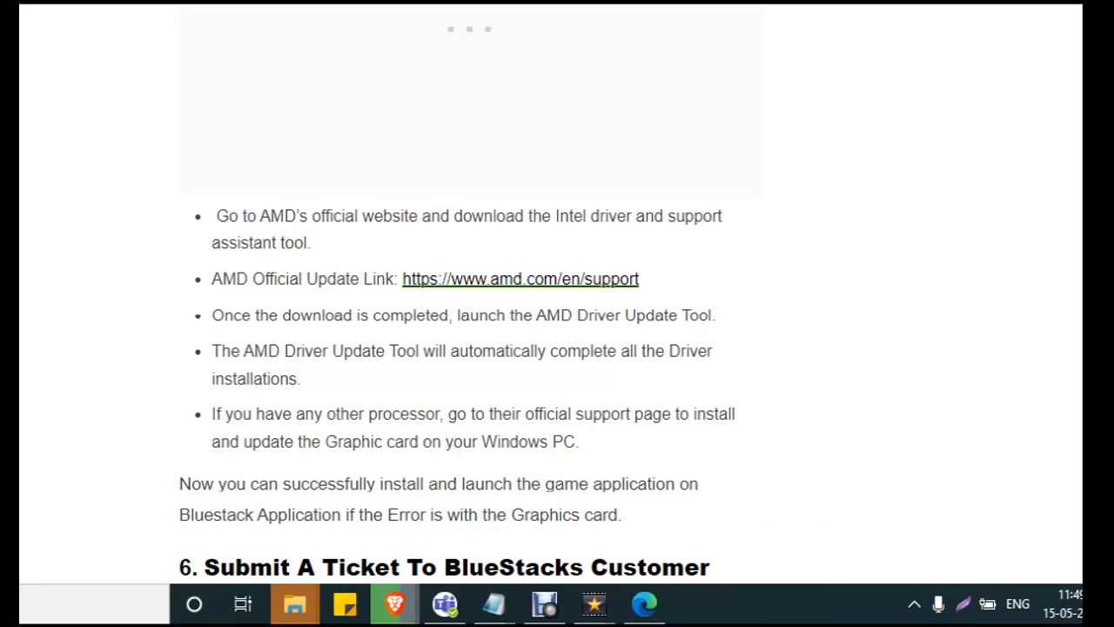
# Scroll through the support-ticket section to the closing 'Thank you.' and Similar Posts.
pyautogui.scroll(-3)
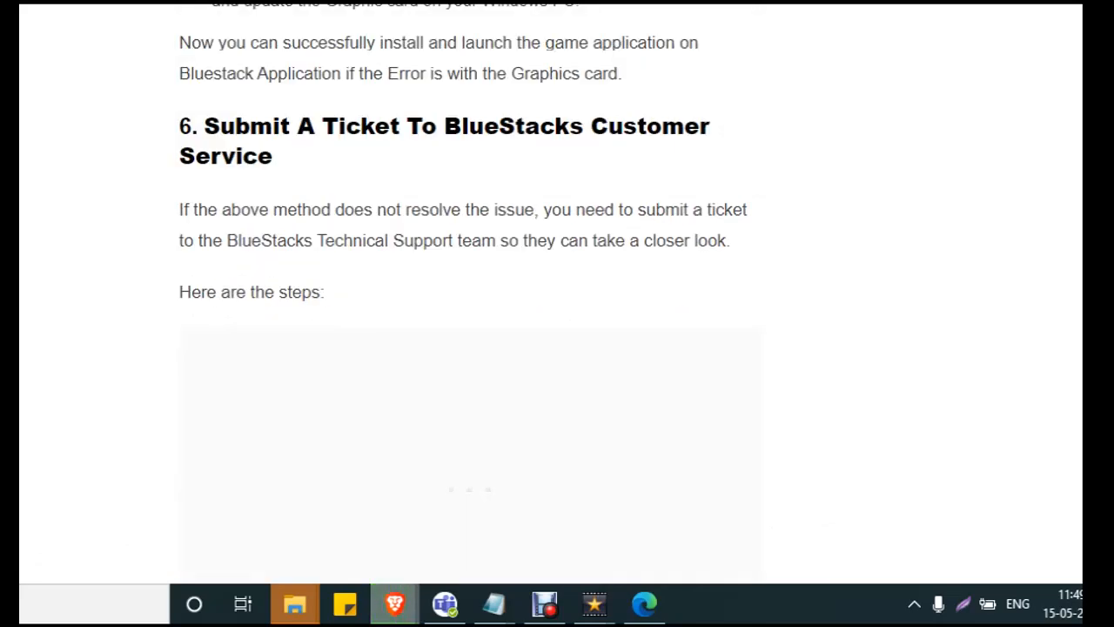
pyautogui.scroll(-3)
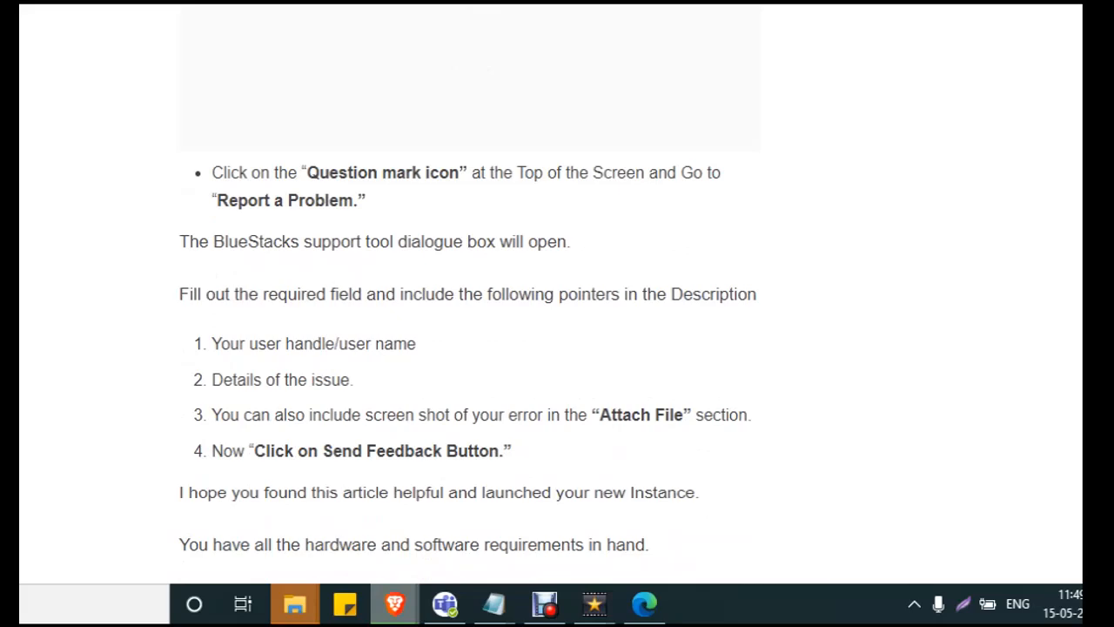
pyautogui.scroll(-3)
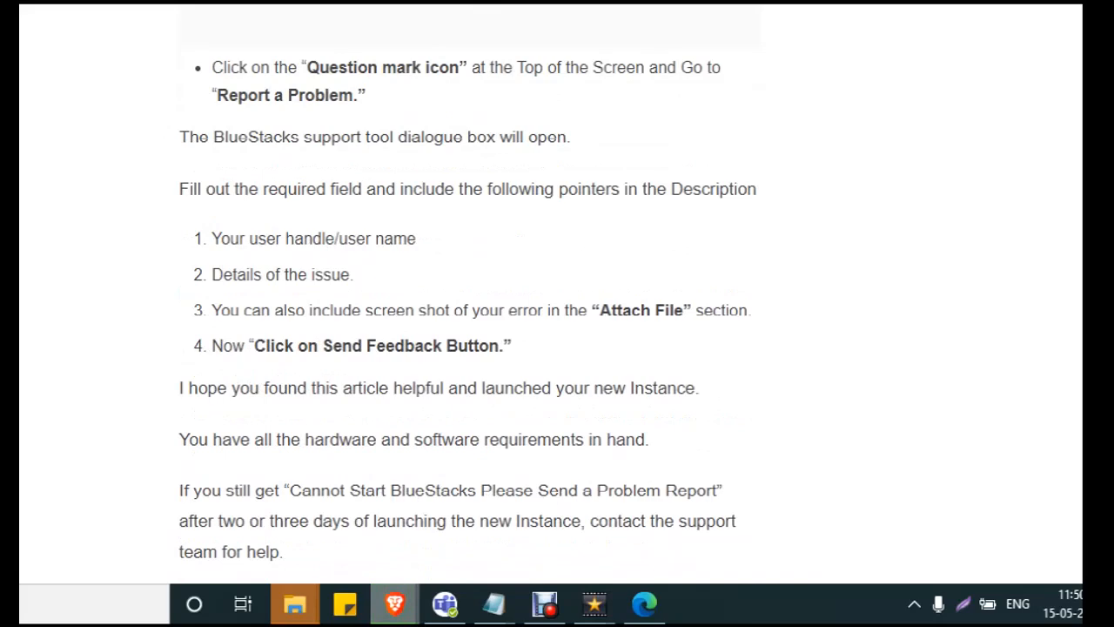
pyautogui.scroll(-3)
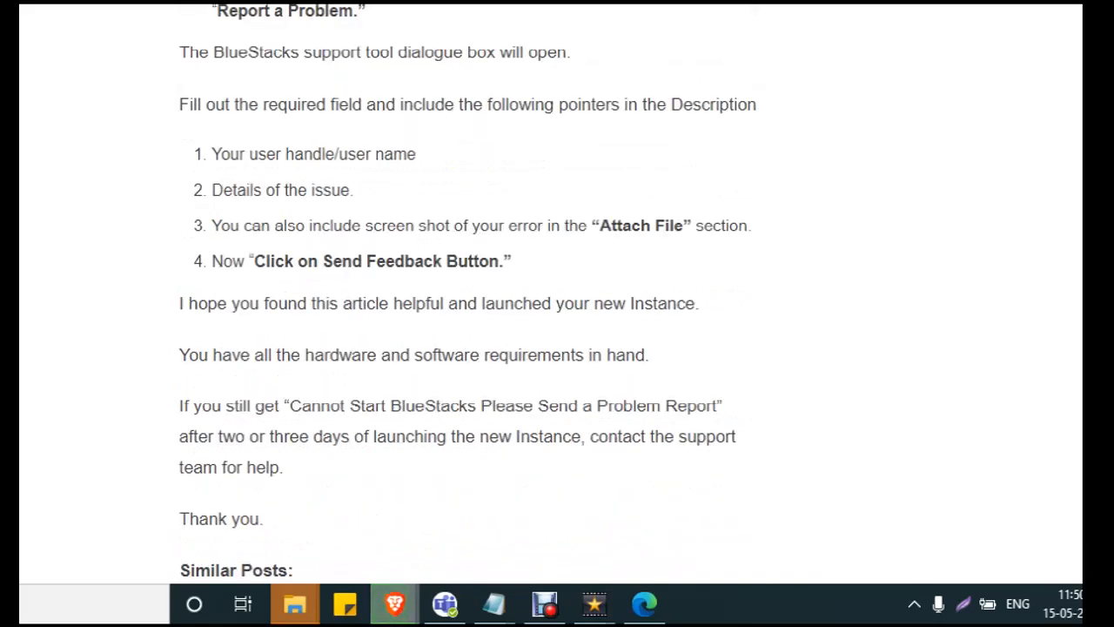